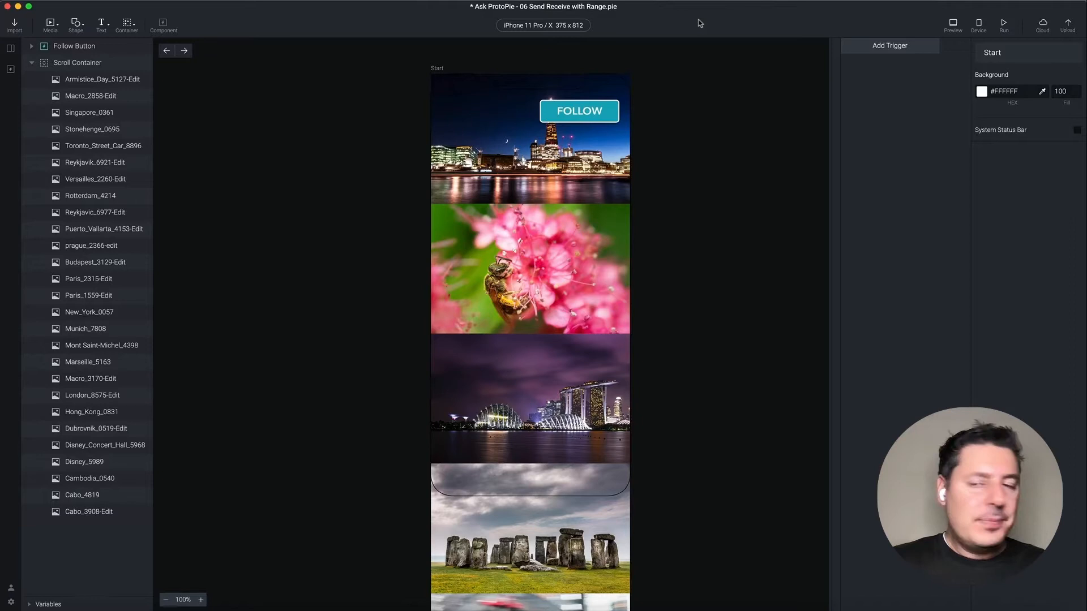
mouse_move(665, 144)
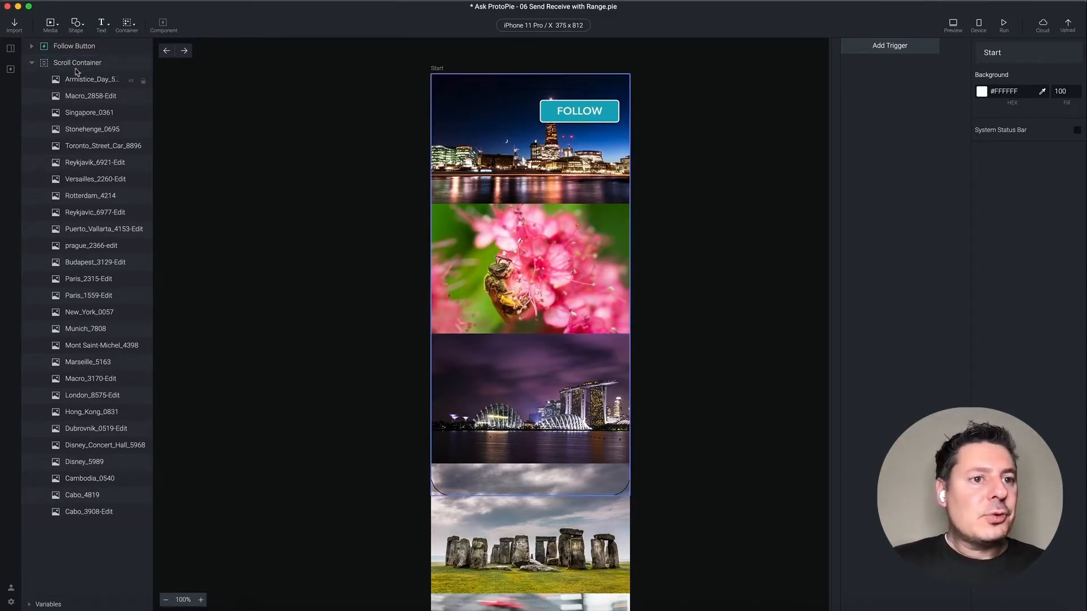
- Select the Follow Button layer, enter its component, and inspect the Receive SHOW trigger's message
left_click(77, 63)
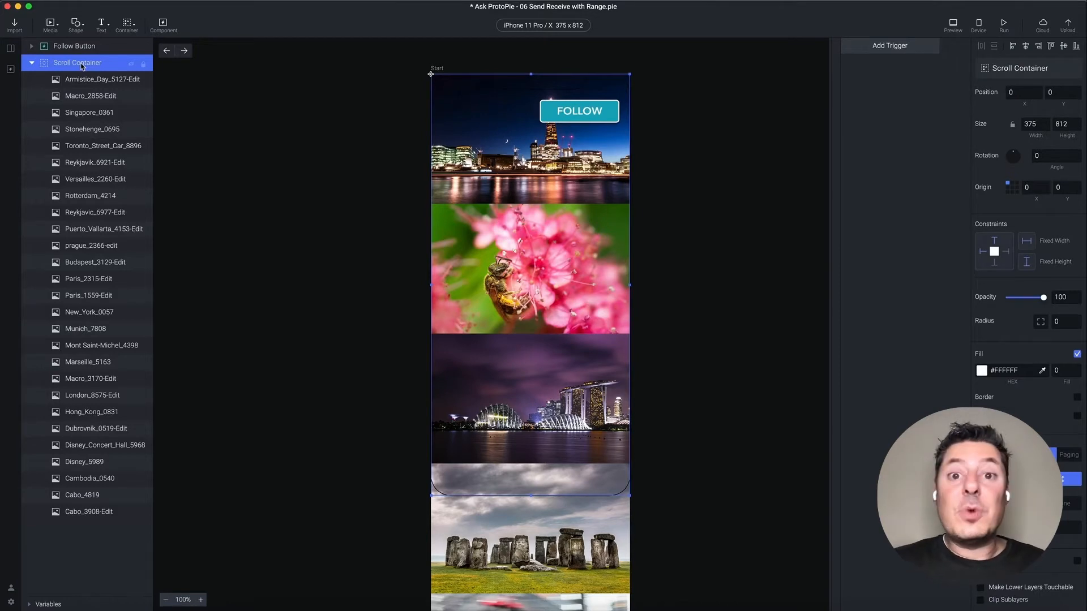
left_click(73, 46)
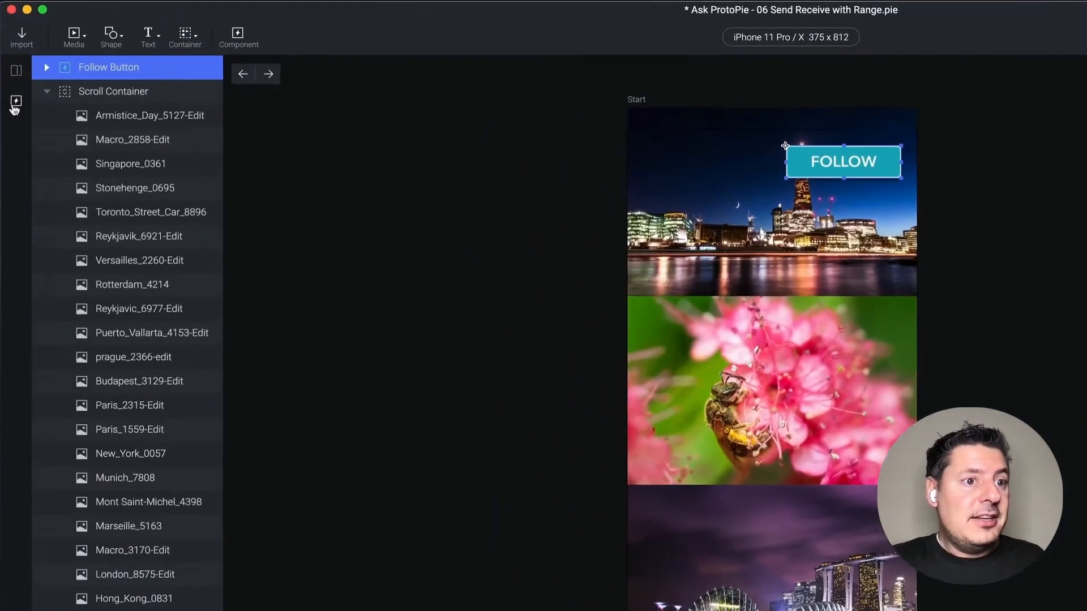
left_click(15, 105)
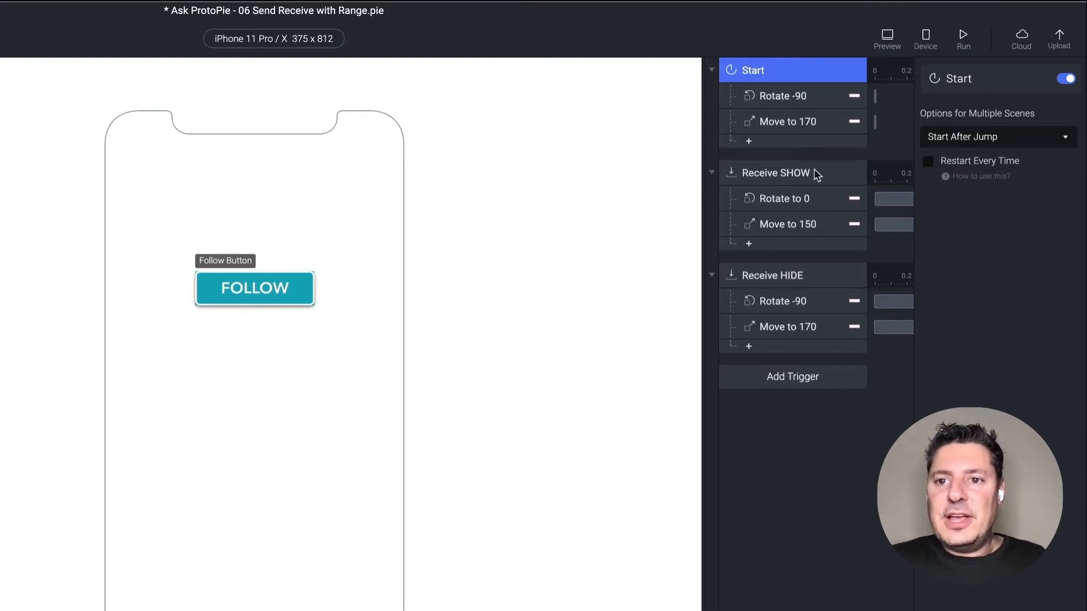
left_click(776, 172)
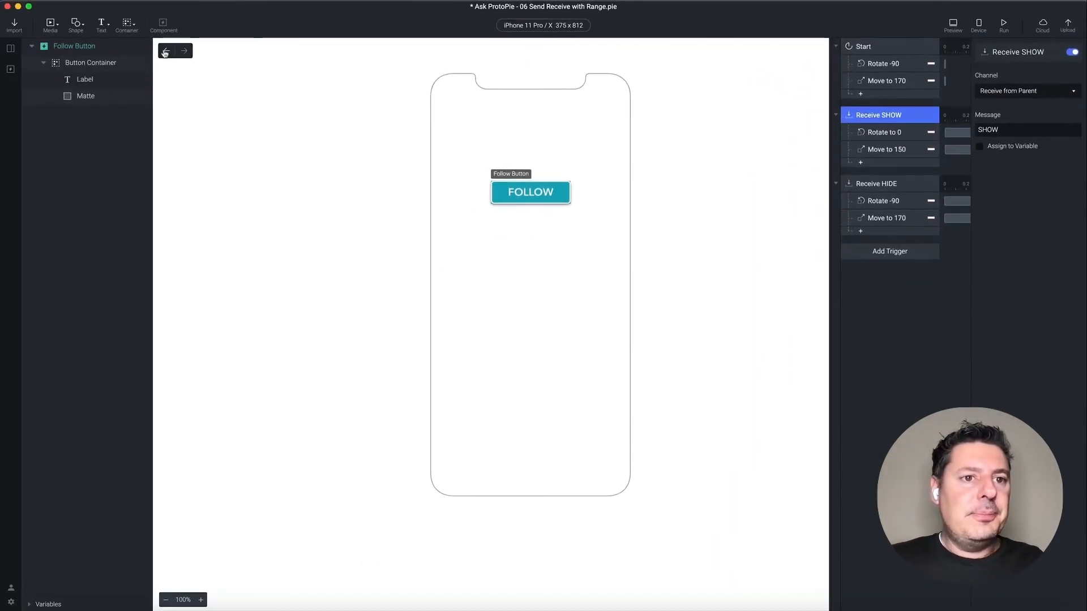
- Return to the main scene and scroll through the photo container
left_click(952, 23)
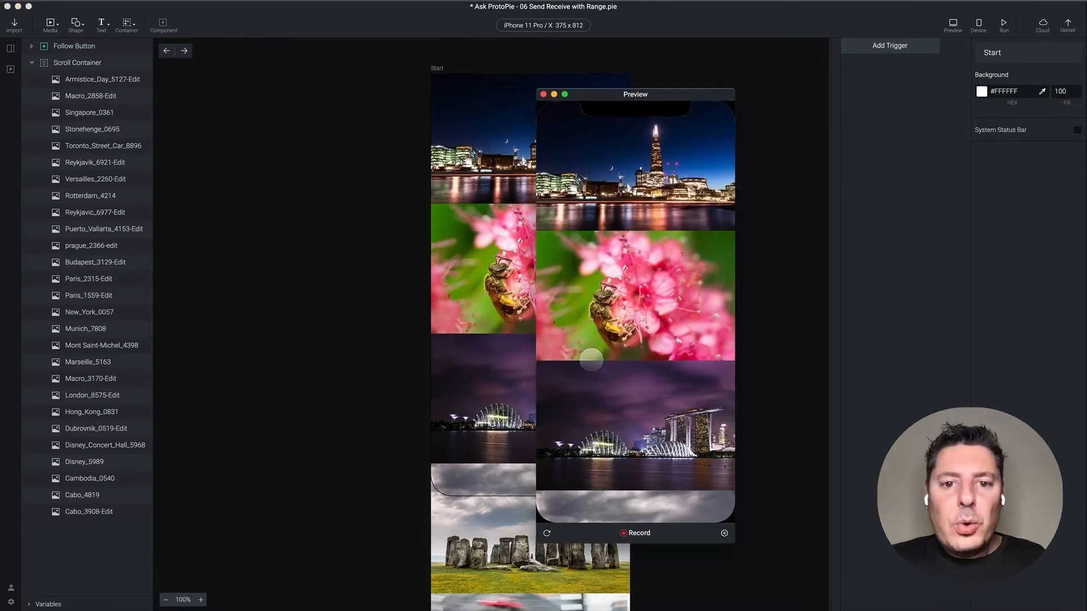
scroll("down", 3)
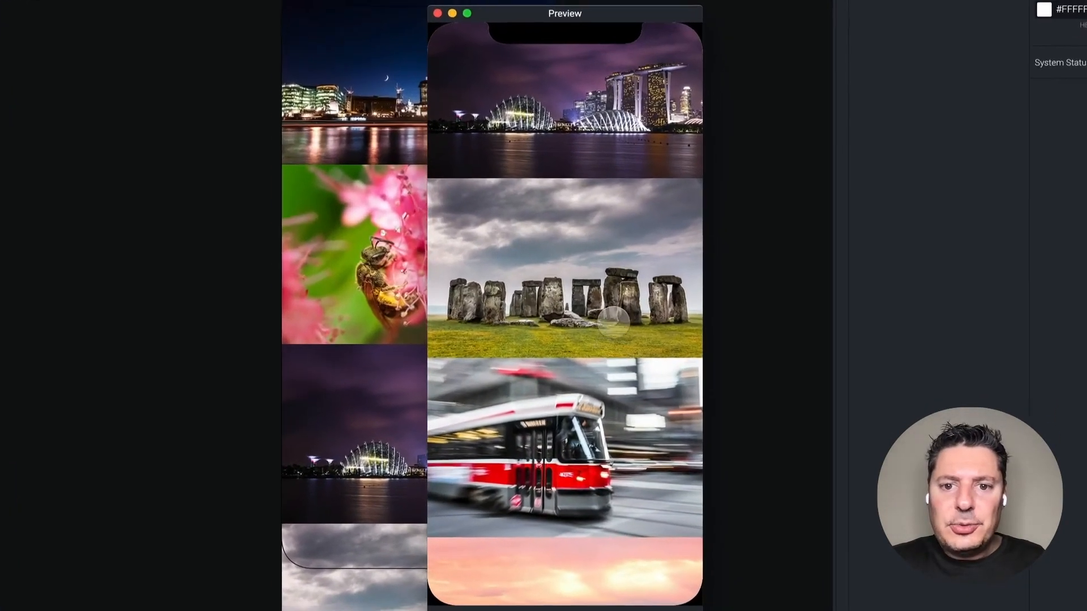
scroll("down", 3)
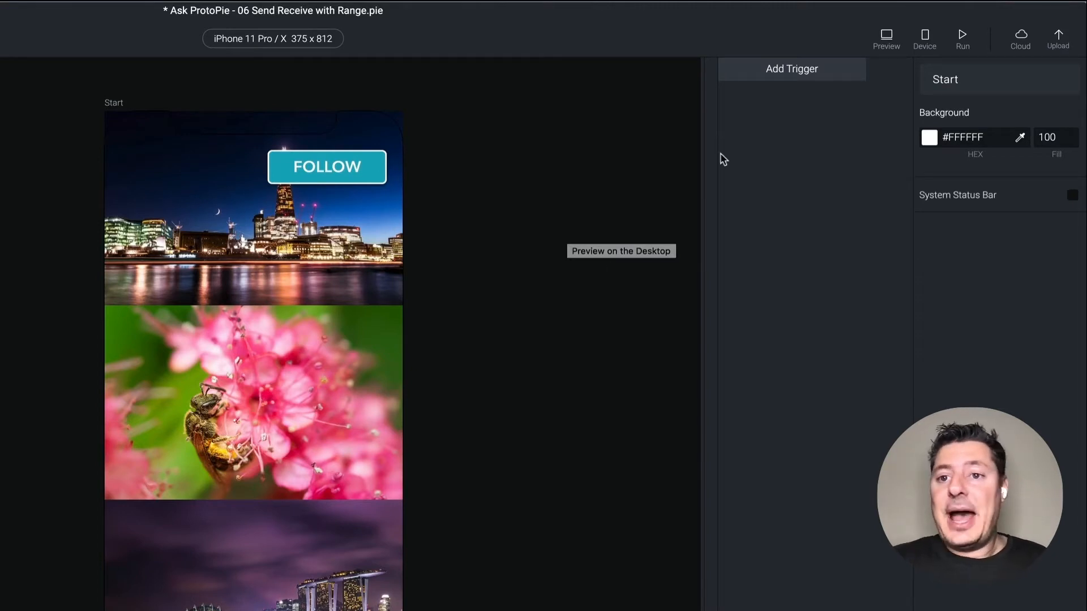
- Add a Range trigger watching the Scroll Container's Scroll property
left_click(791, 69)
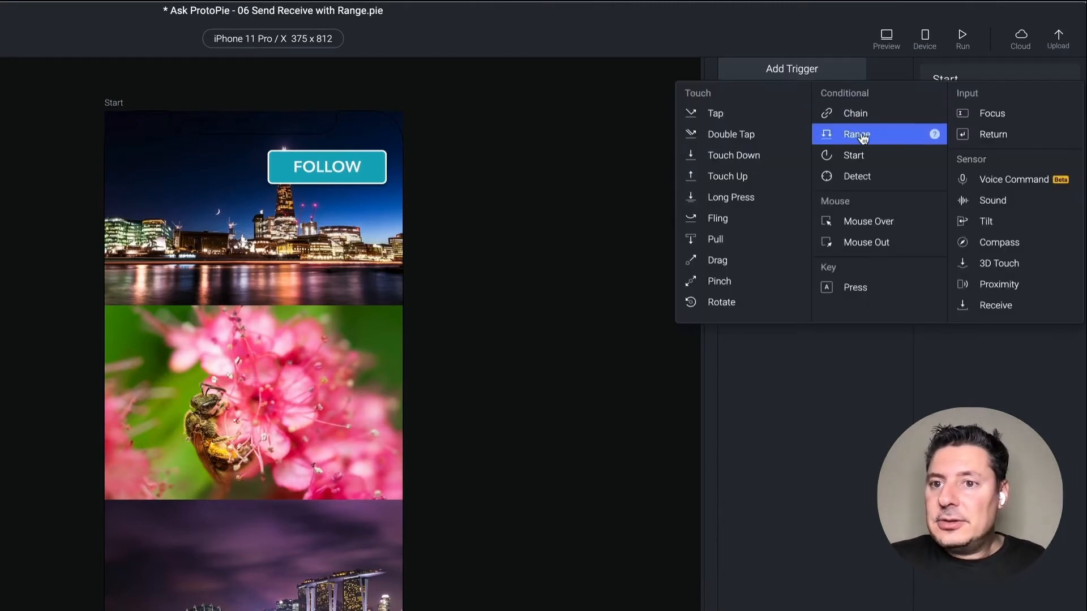
left_click(857, 133)
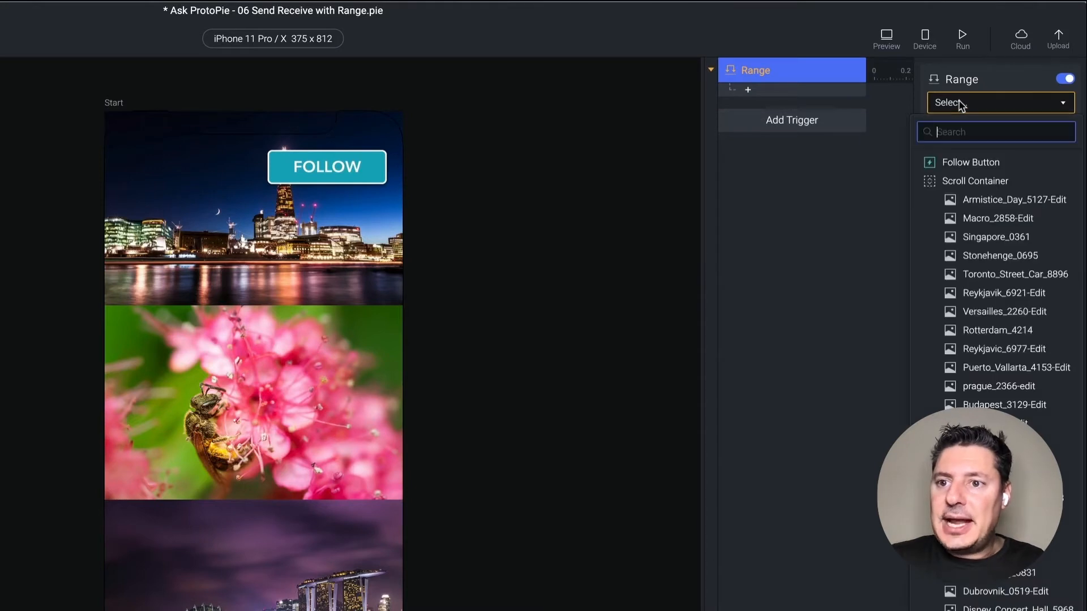
left_click(973, 181)
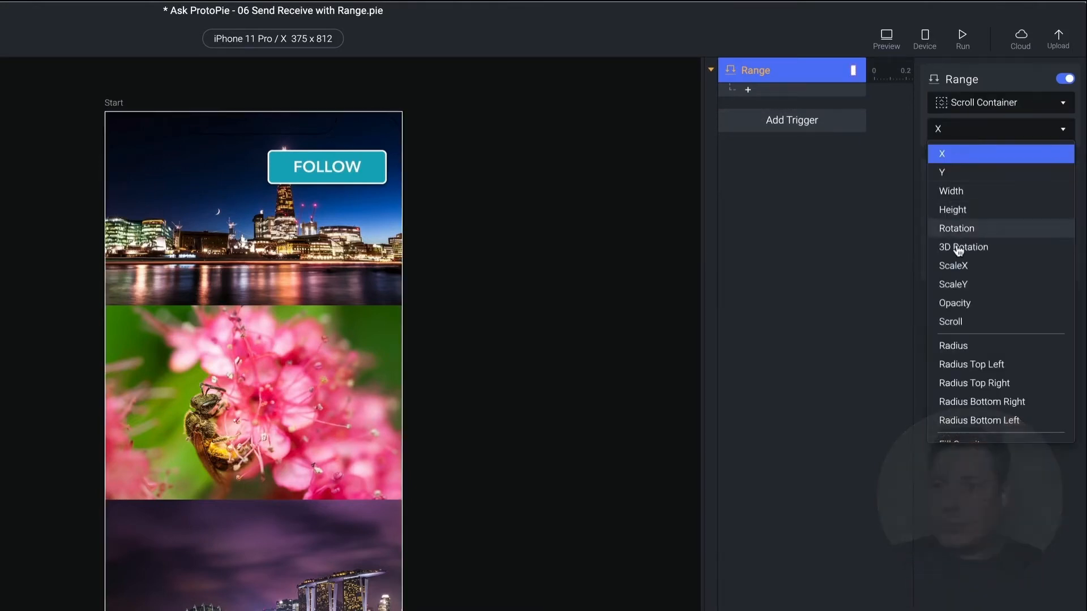
left_click(949, 322)
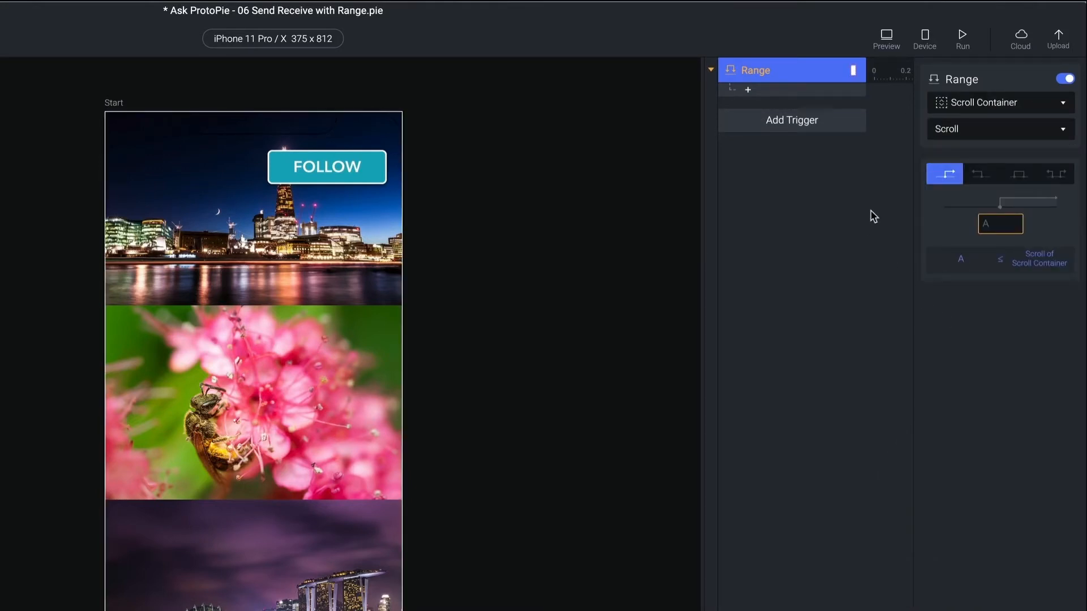
left_click(998, 129)
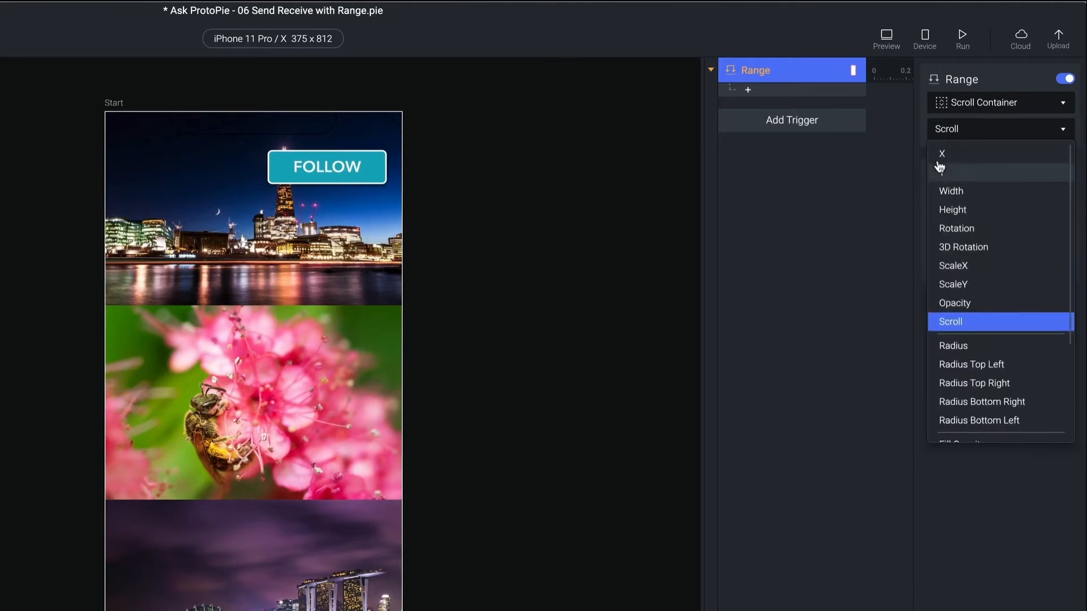
mouse_move(808, 193)
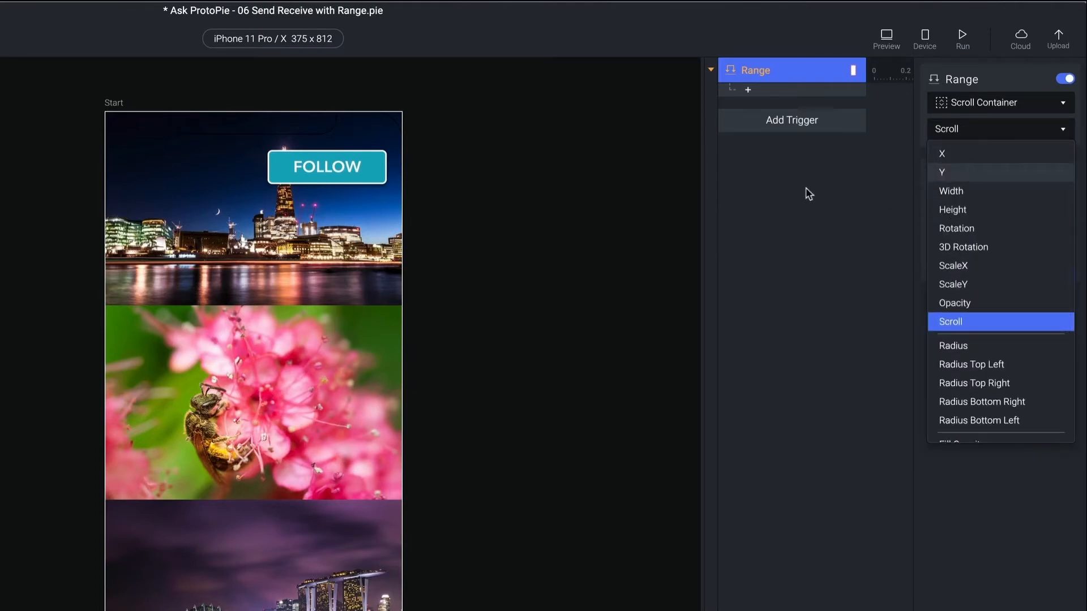
left_click(950, 322)
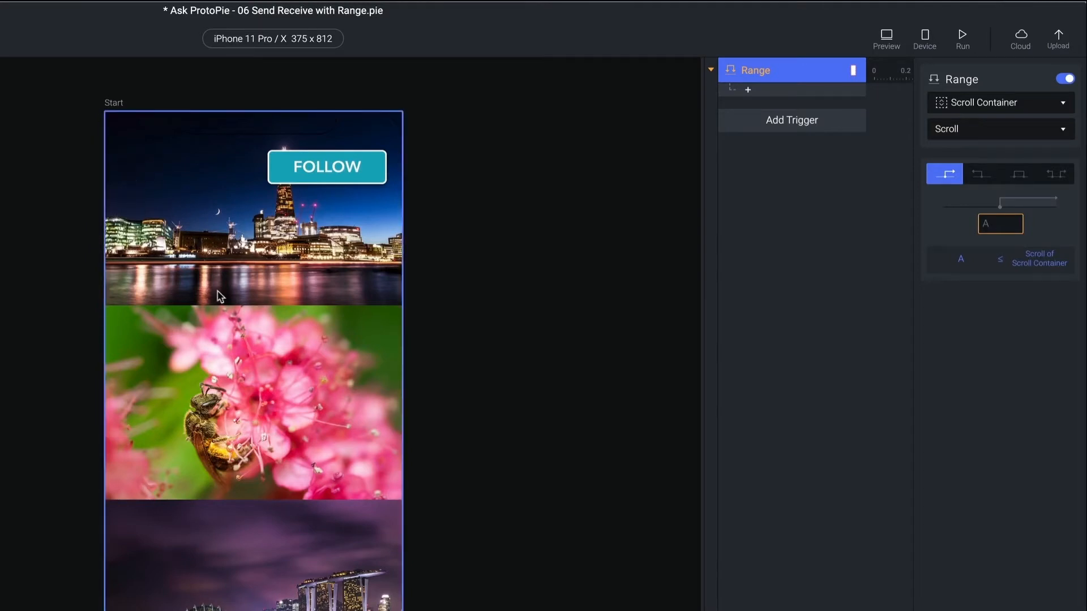
mouse_move(197, 249)
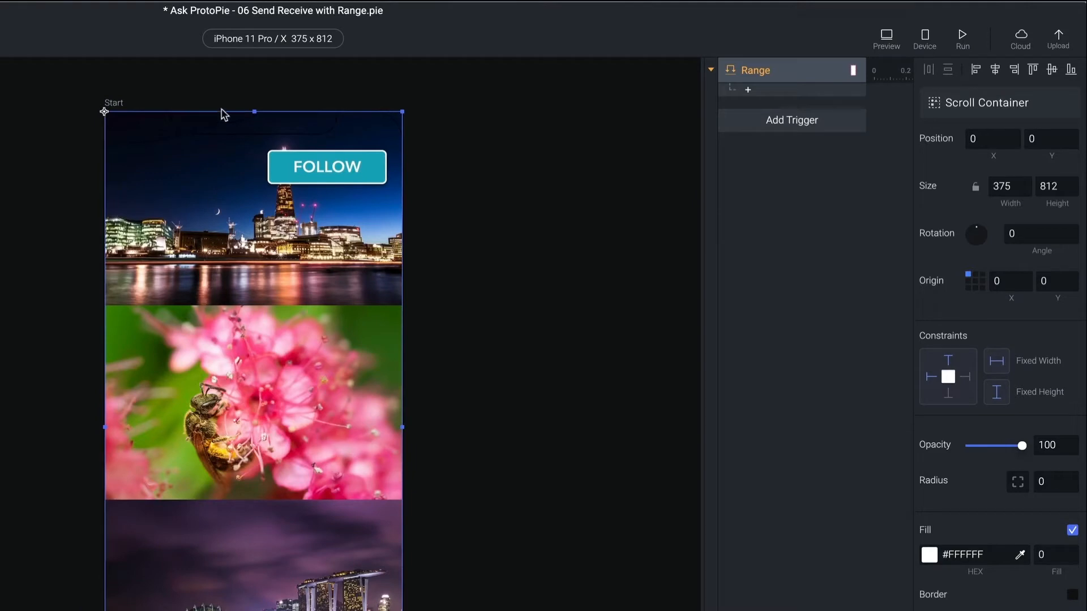
mouse_move(199, 189)
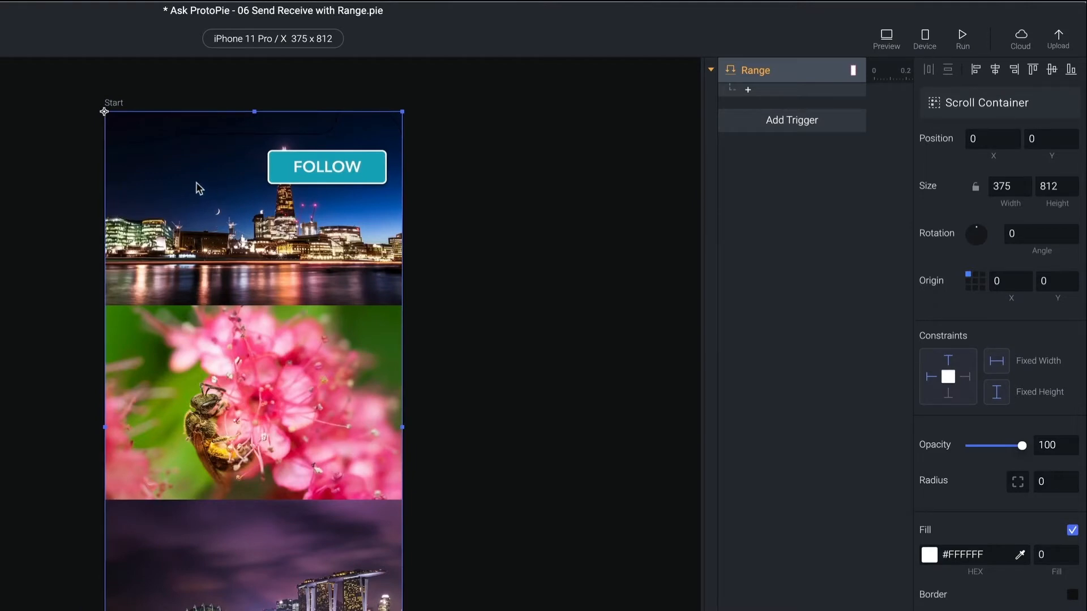
left_click(755, 70)
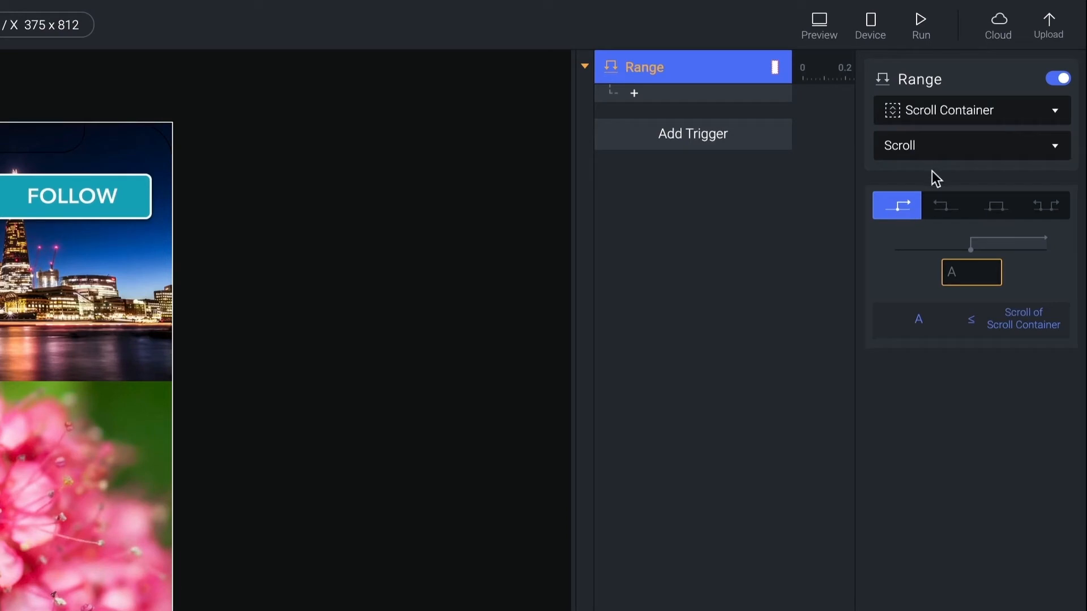
mouse_move(919, 160)
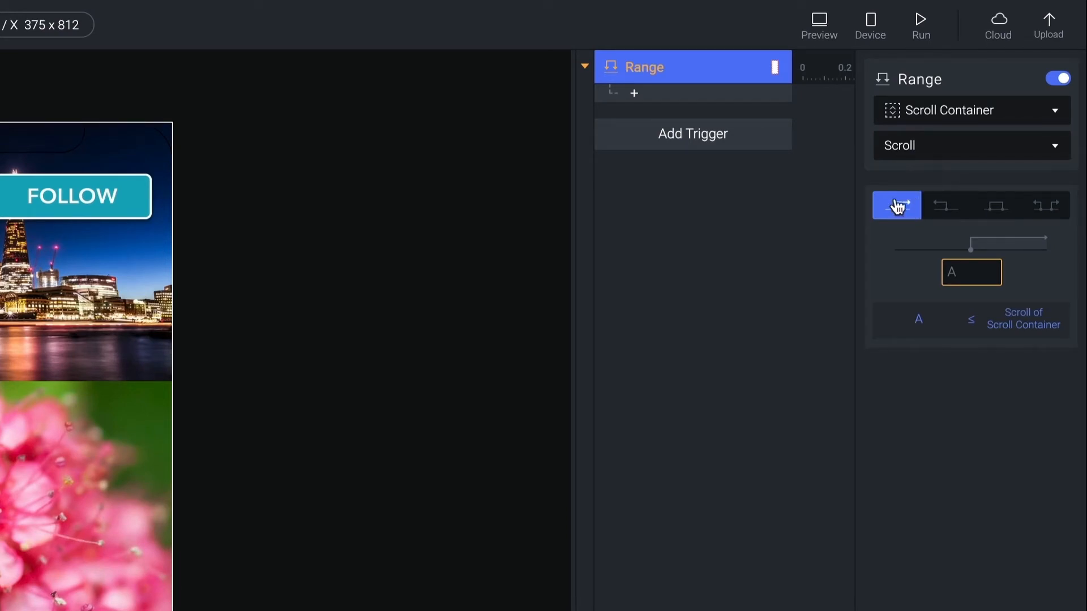
left_click(972, 271)
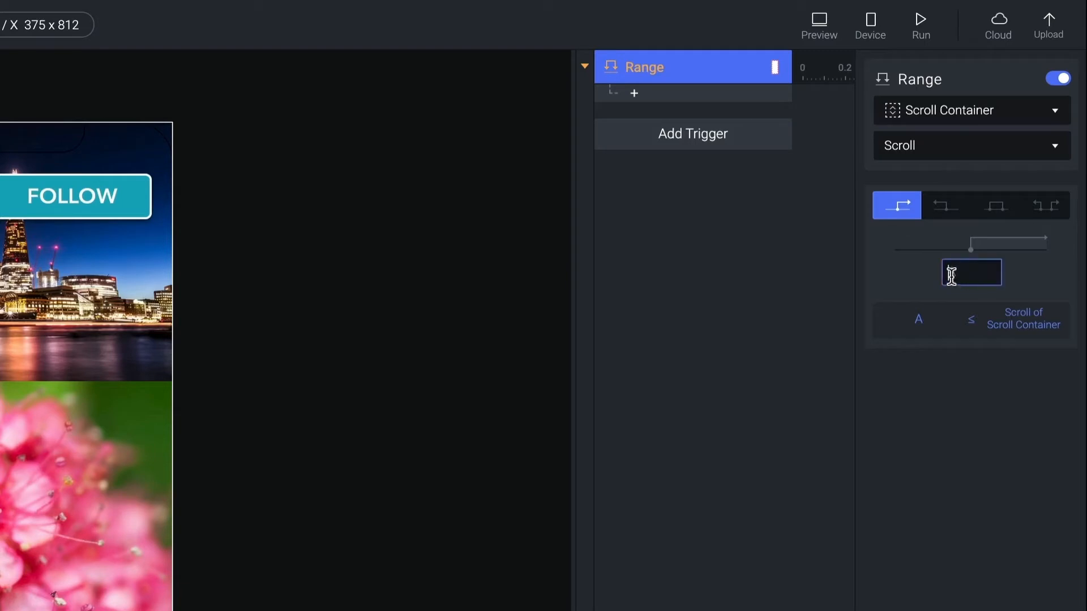
left_click(945, 204)
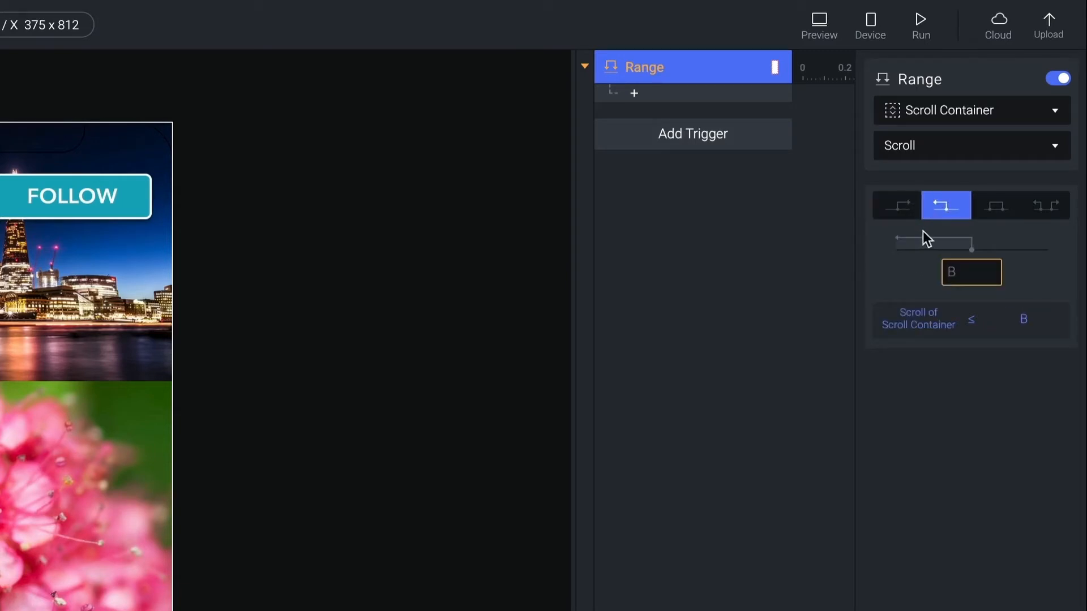
left_click(963, 271)
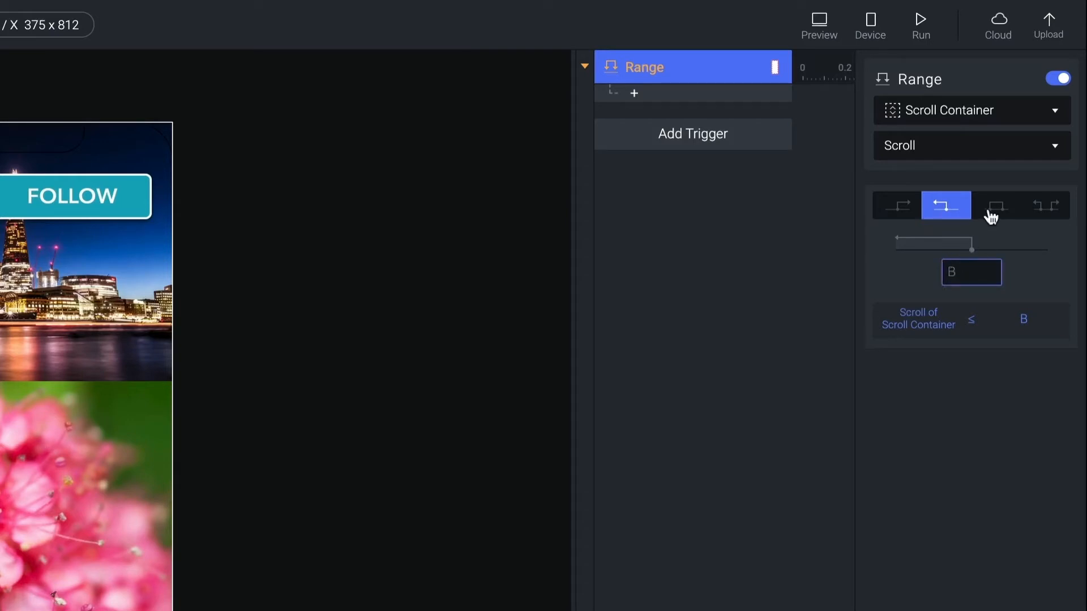
left_click(995, 205)
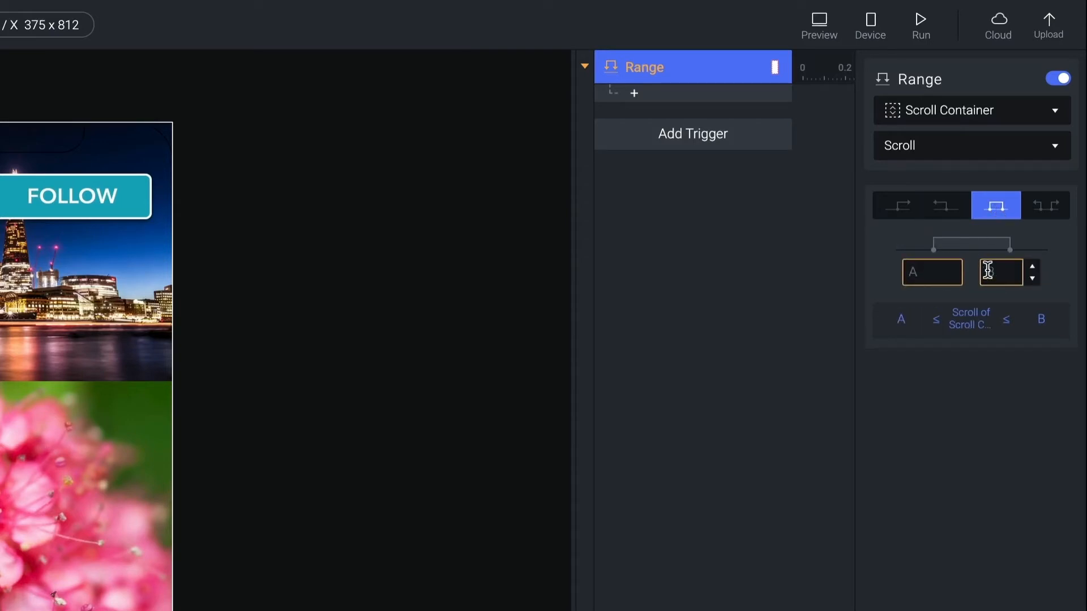
left_click(1045, 205)
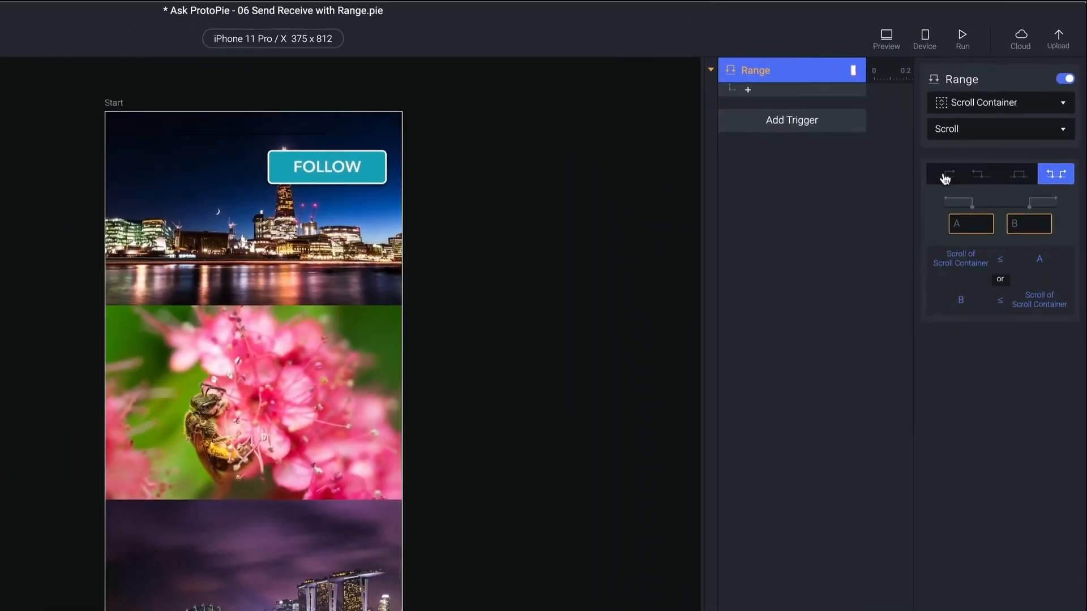
left_click(944, 175)
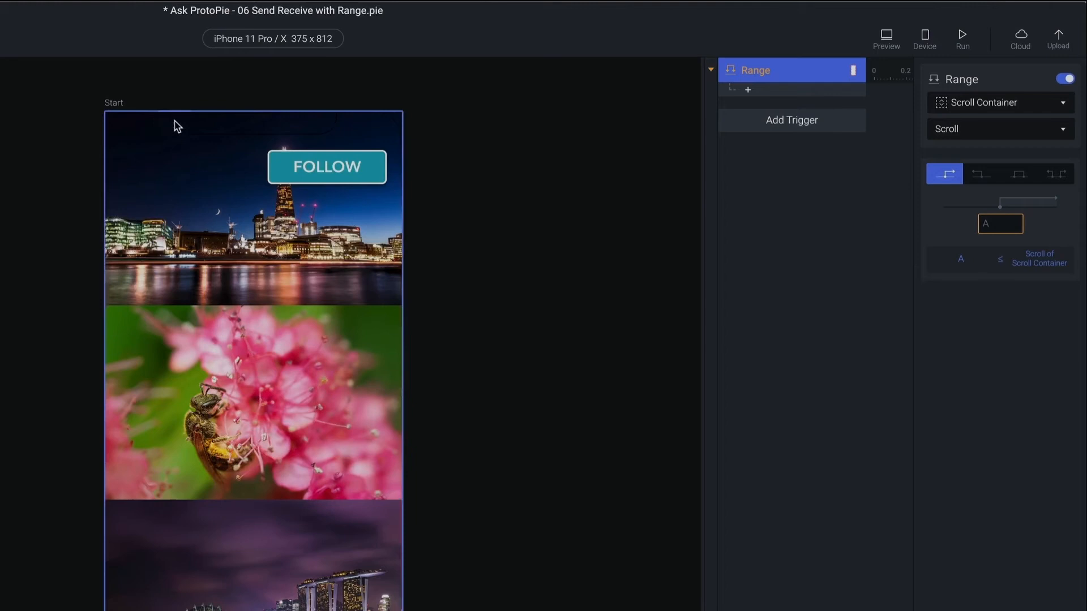
mouse_move(233, 196)
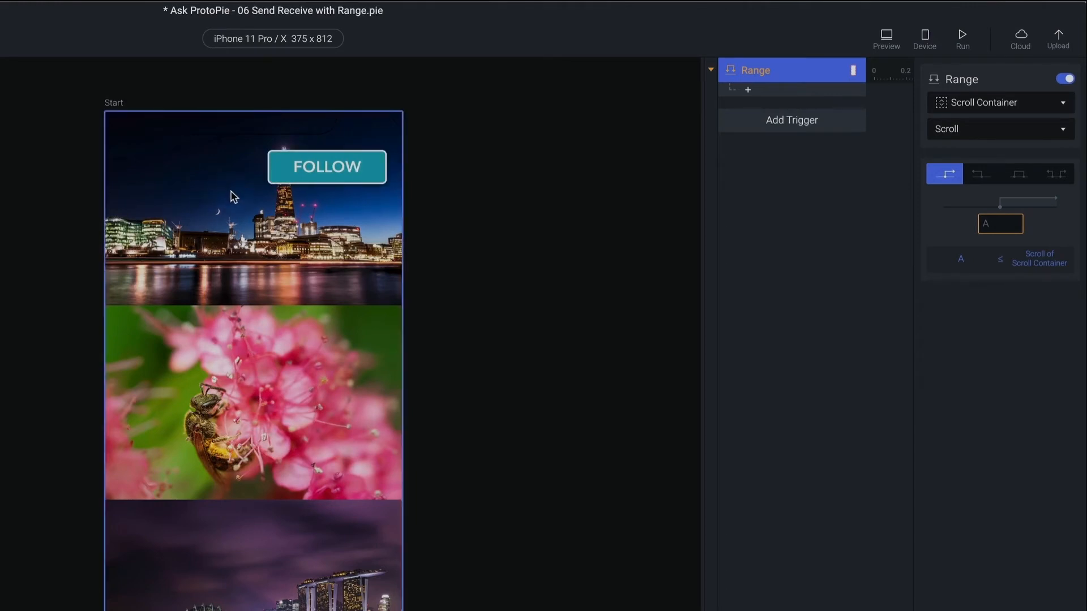
mouse_move(728, 16)
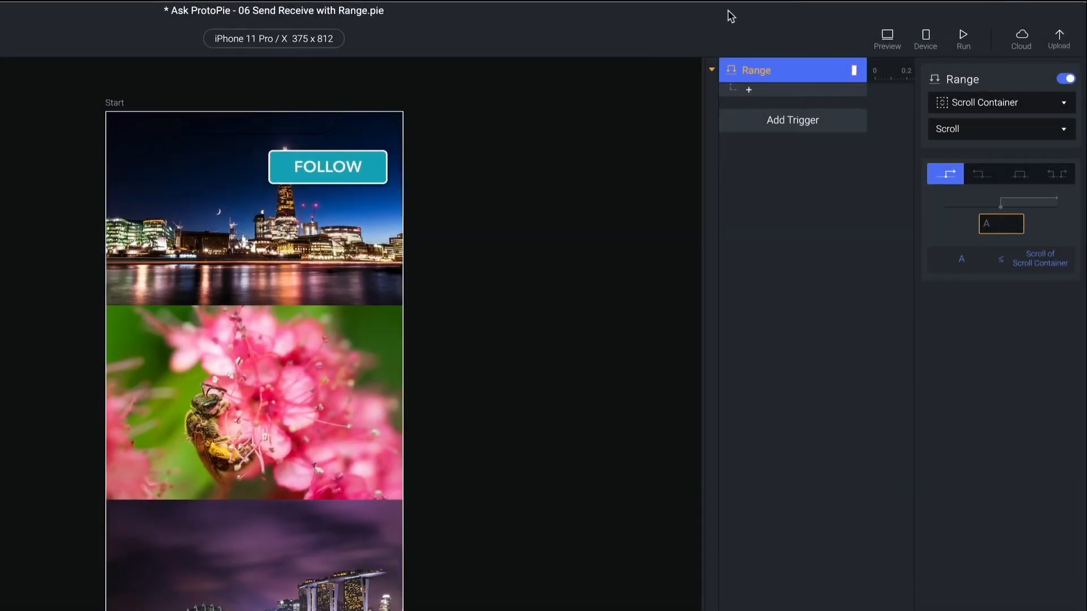
left_click(886, 35)
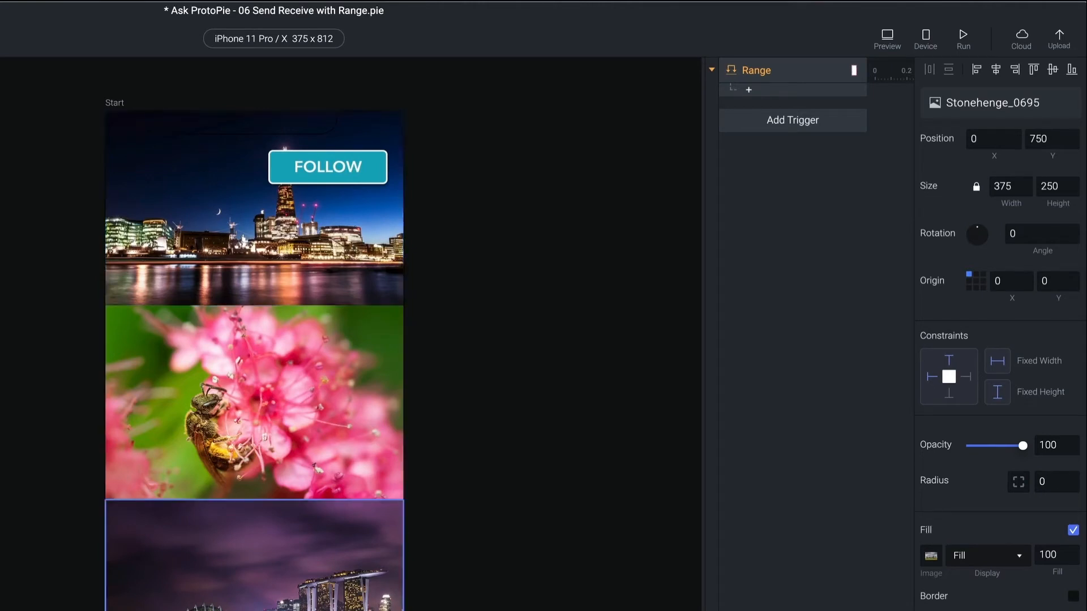
mouse_move(473, 502)
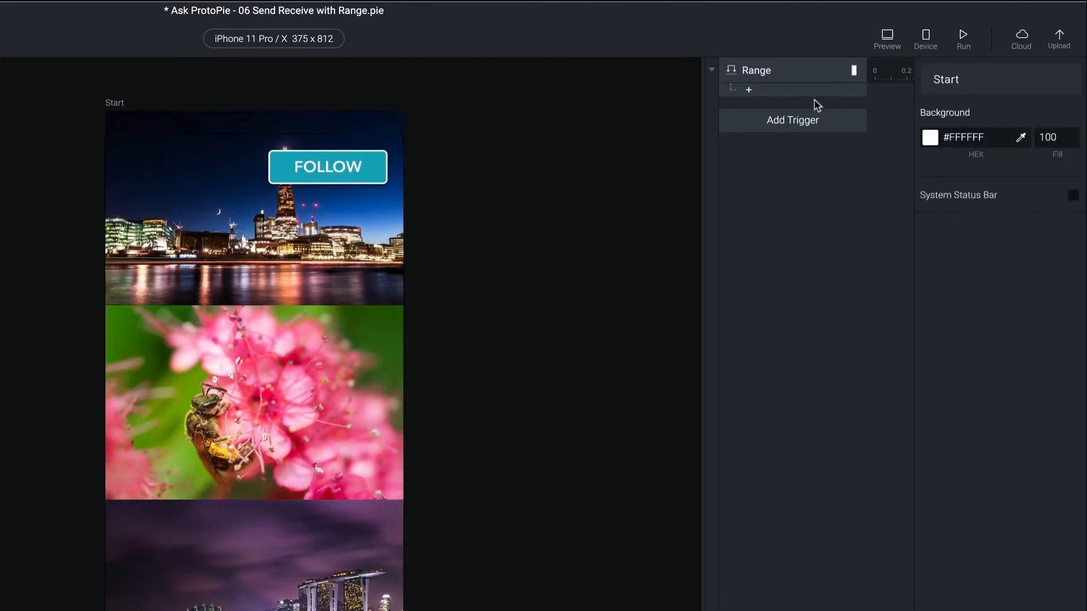
- Add an empty Send response under the Range trigger
left_click(748, 88)
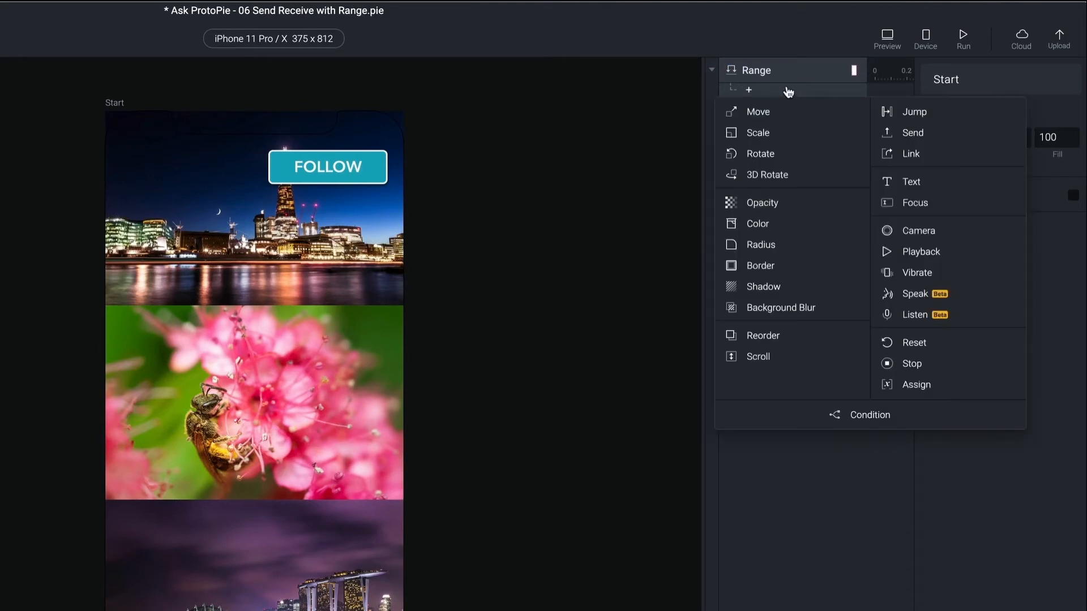
left_click(912, 133)
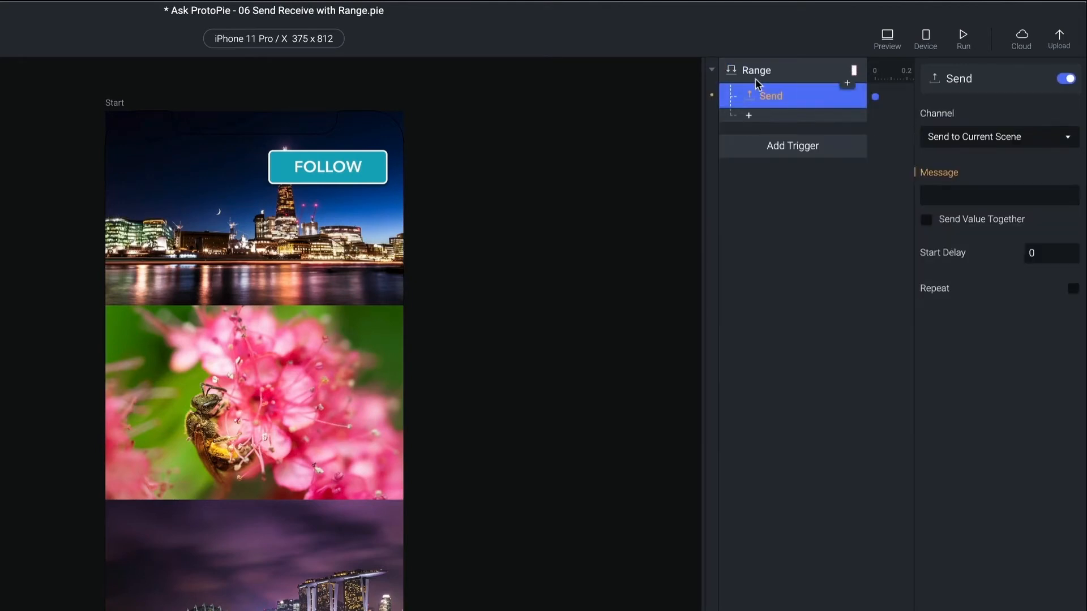
left_click(999, 137)
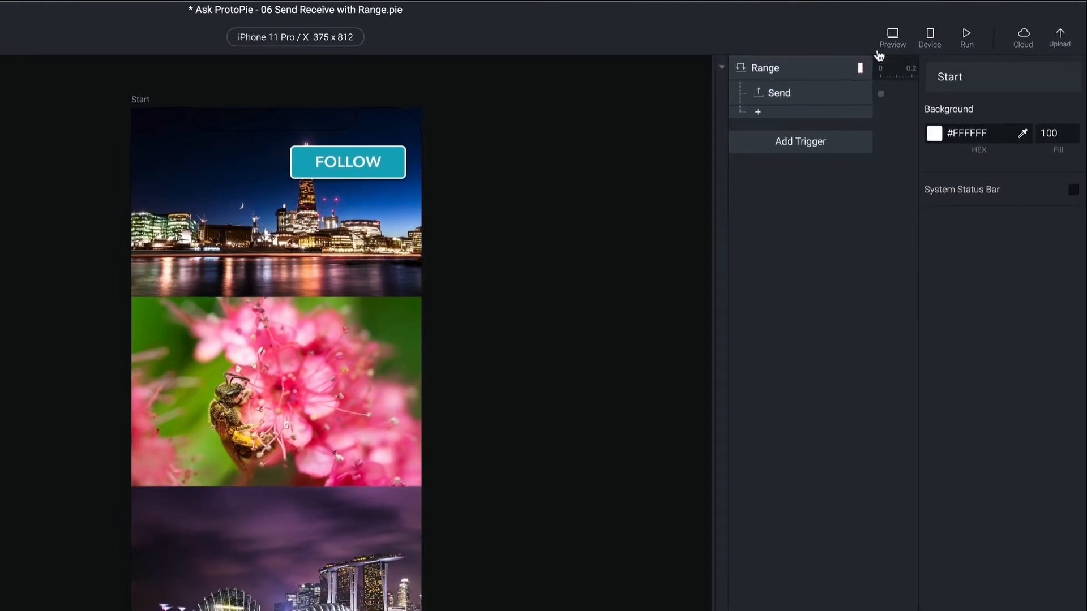
- Preview the prototype and scroll down through the photos to test the Follow Button
left_click(892, 33)
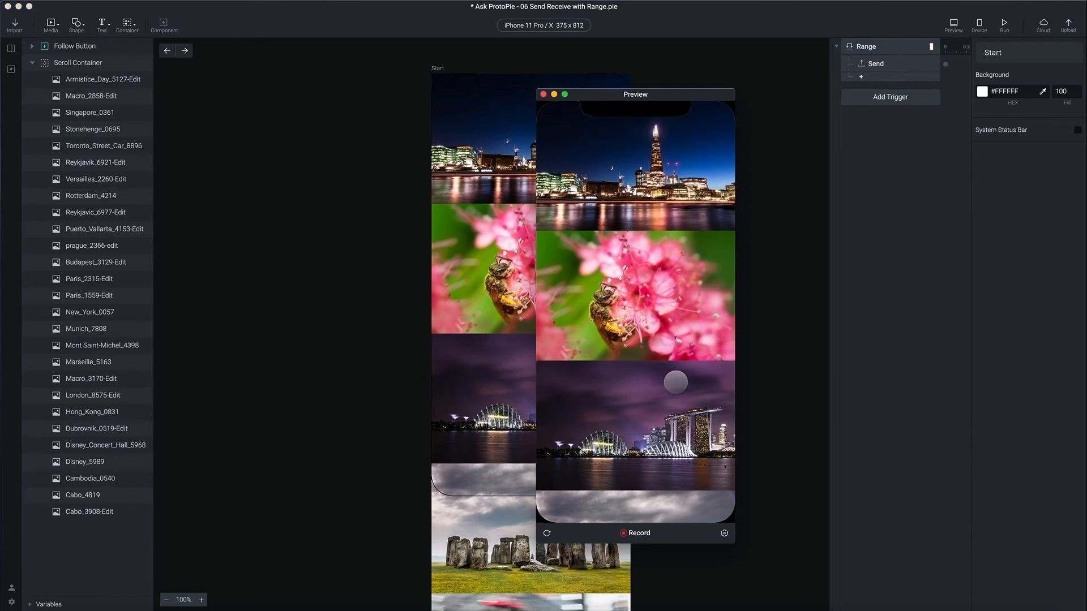
scroll("down", 3)
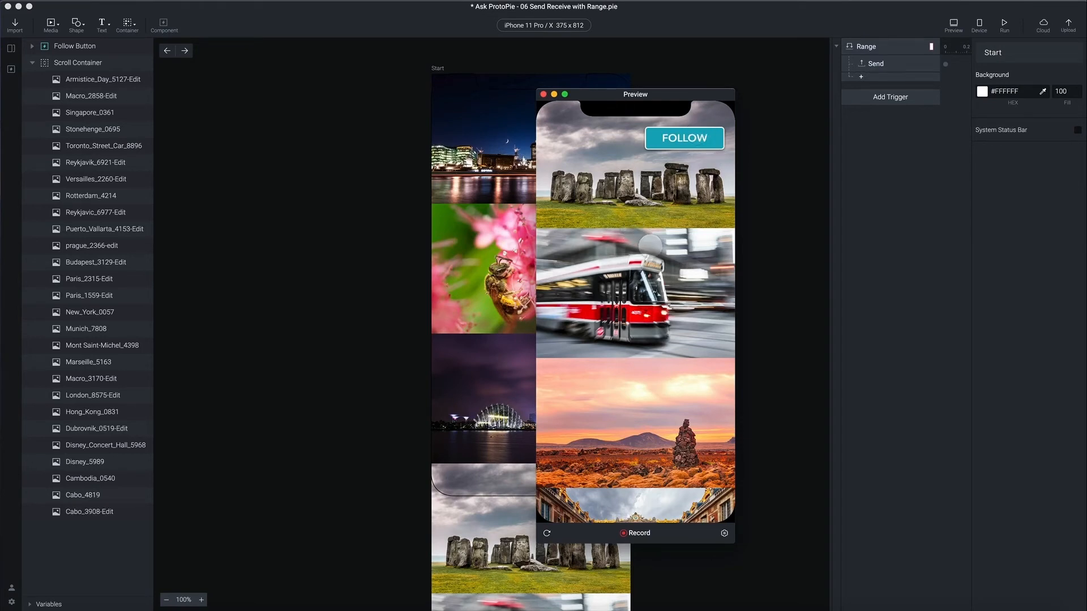
scroll("down", 3)
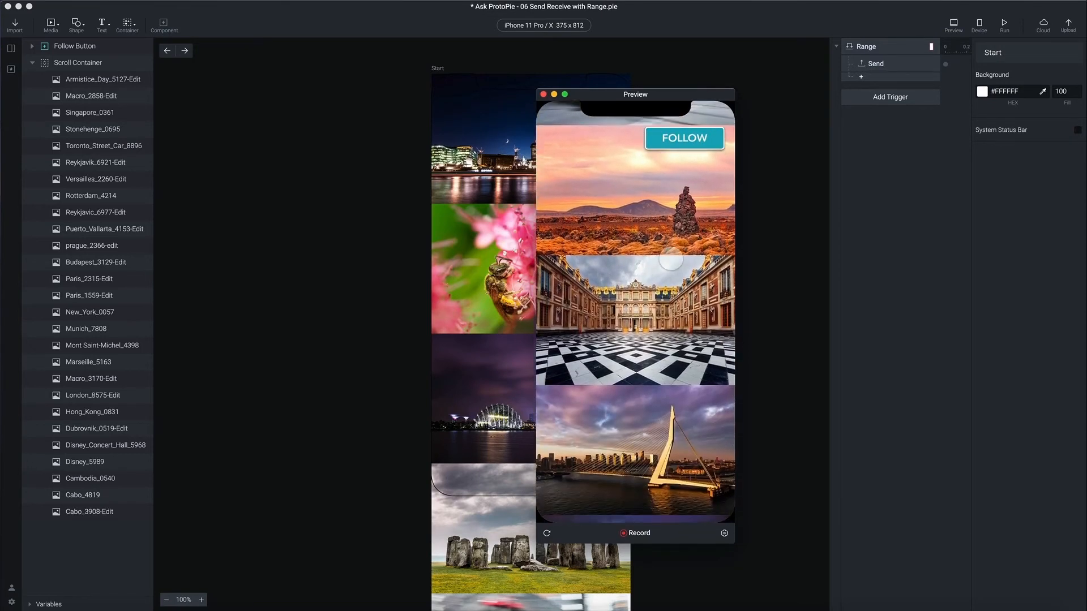
scroll("down", 3)
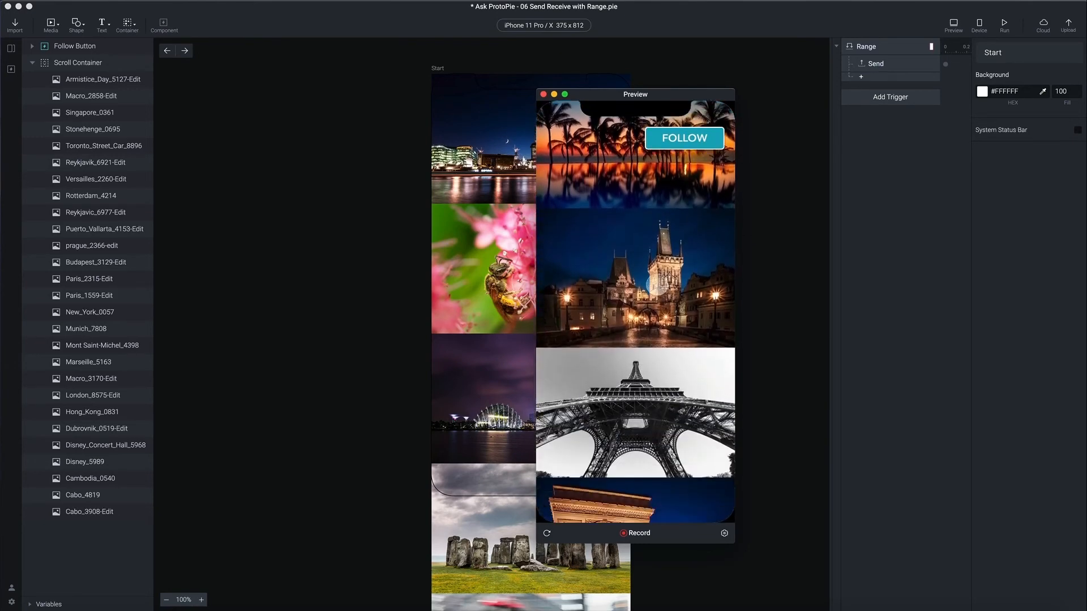
scroll("down", 3)
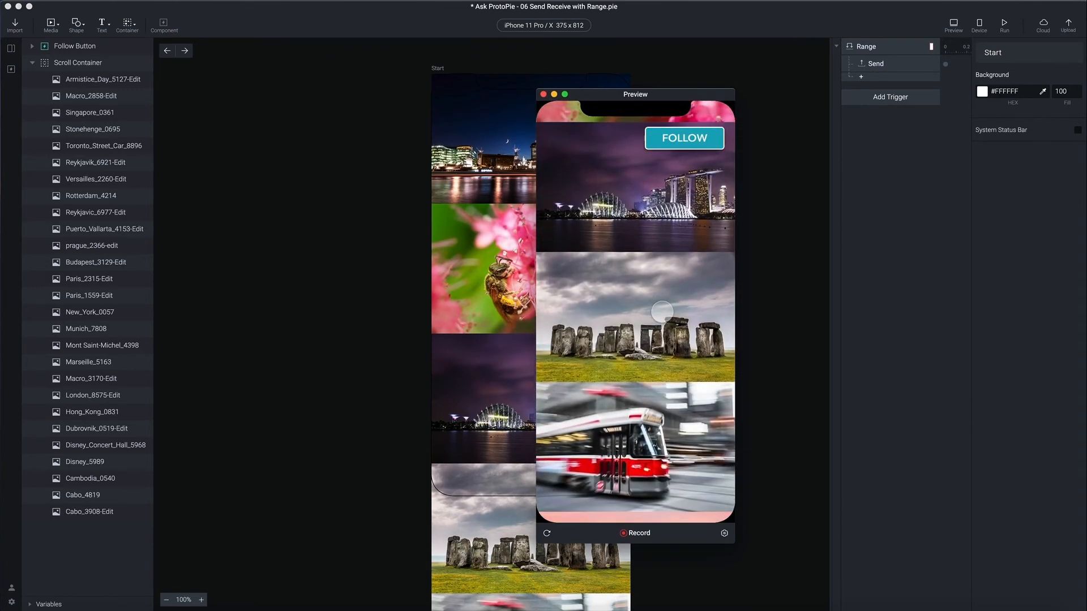
scroll("down", 3)
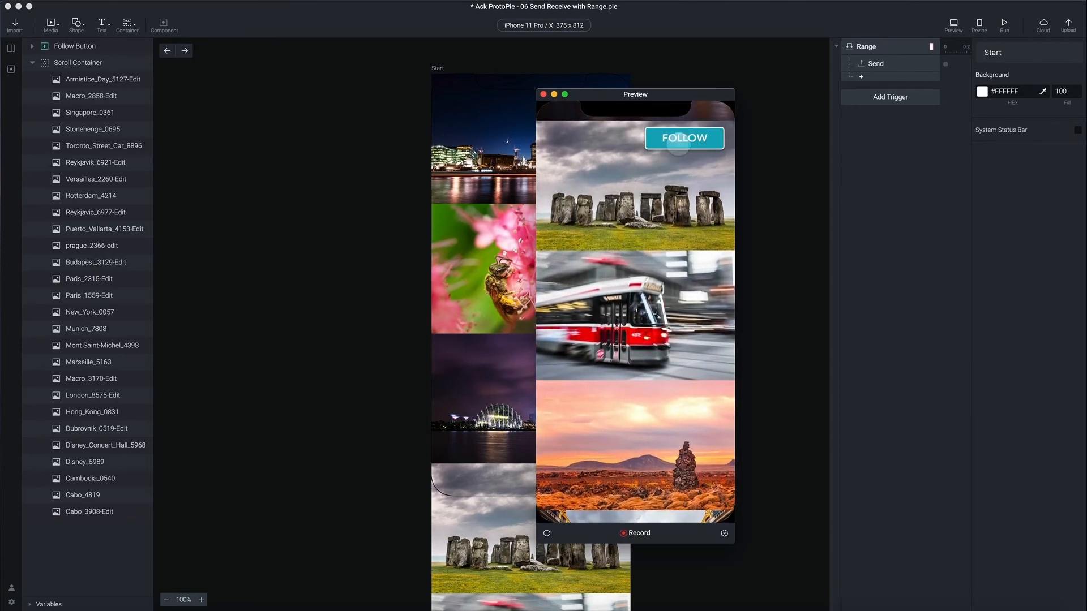
scroll("down", 3)
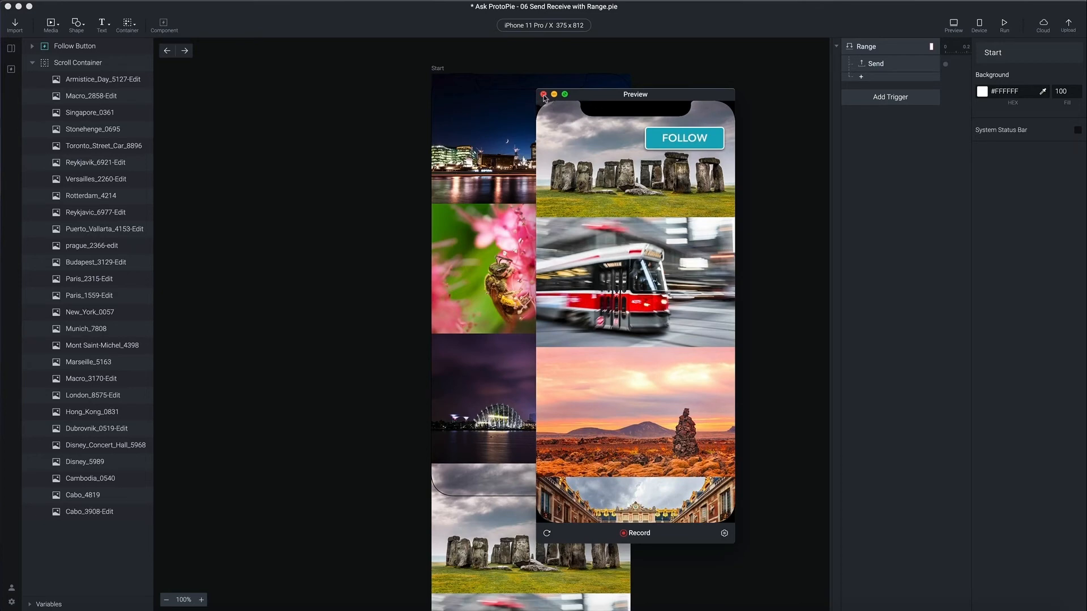
- Add a second Range trigger on Scroll Container's Scroll, ≤ B mode with threshold 0
left_click(792, 145)
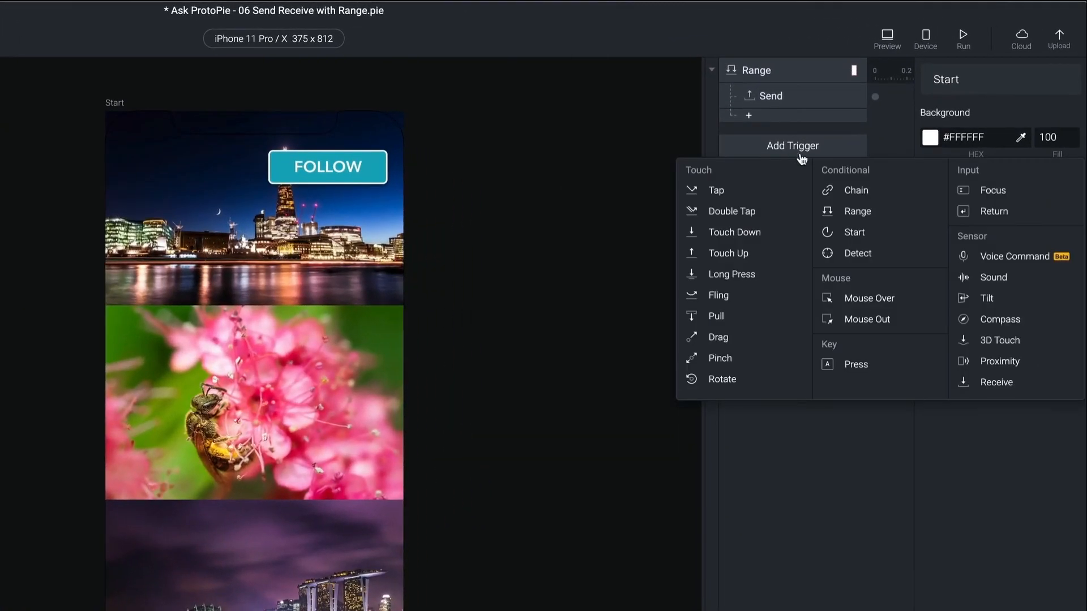
left_click(857, 211)
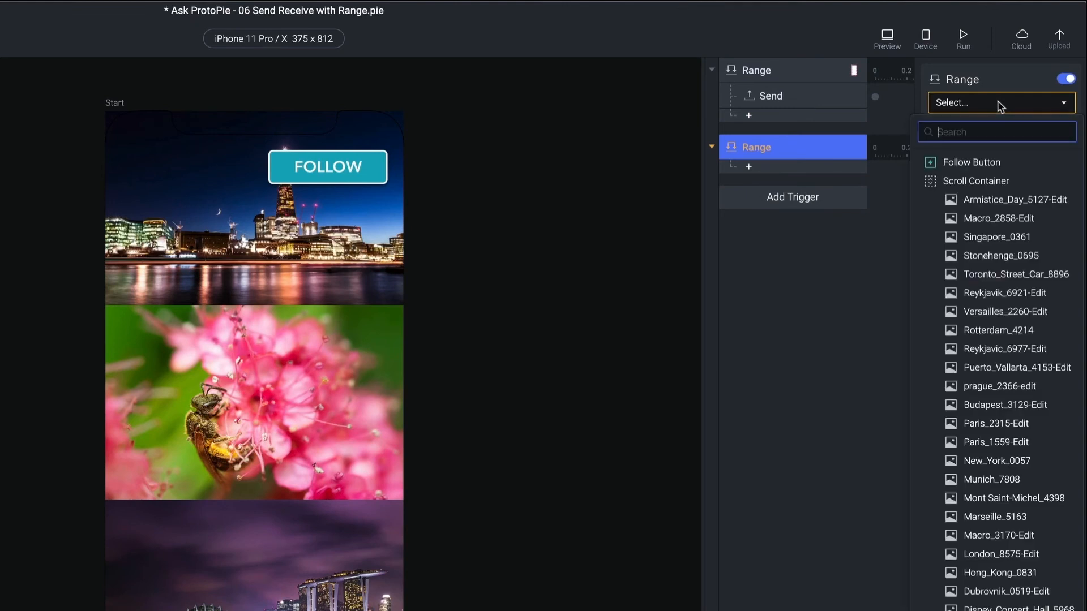
left_click(974, 181)
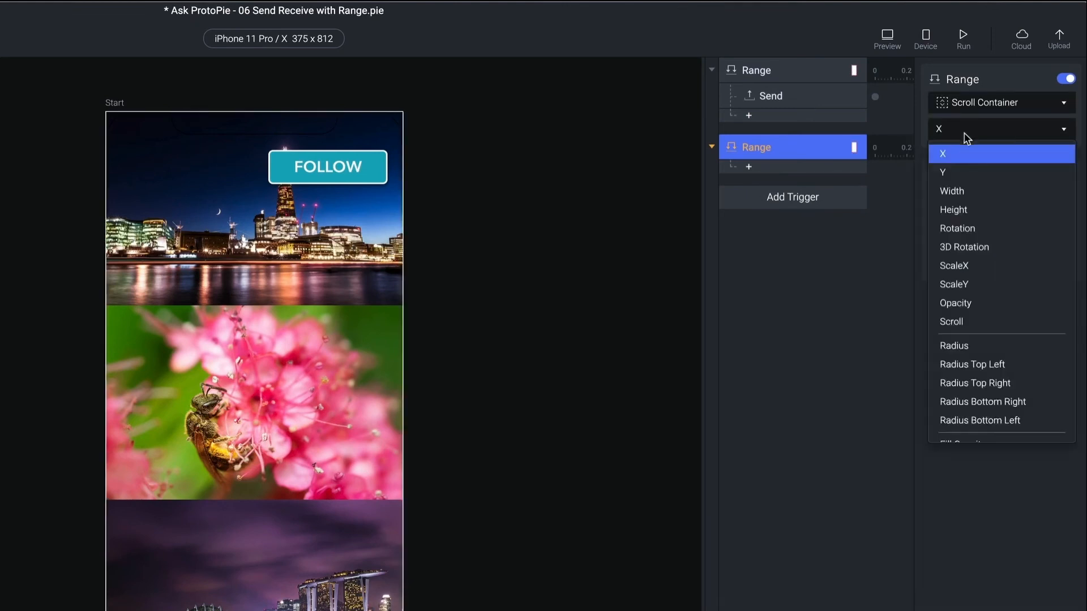
left_click(951, 320)
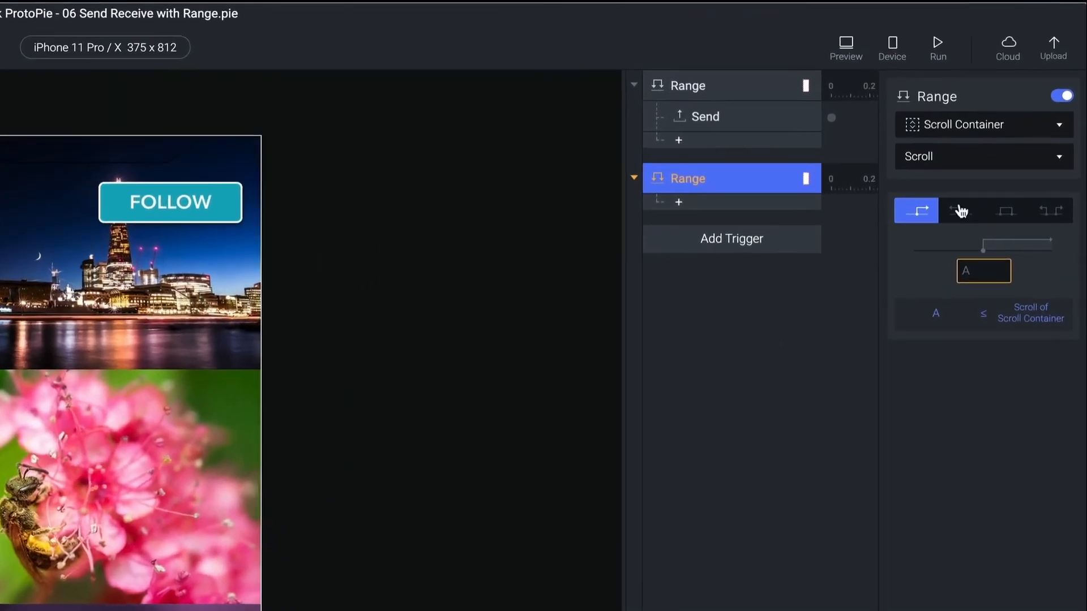
left_click(959, 210)
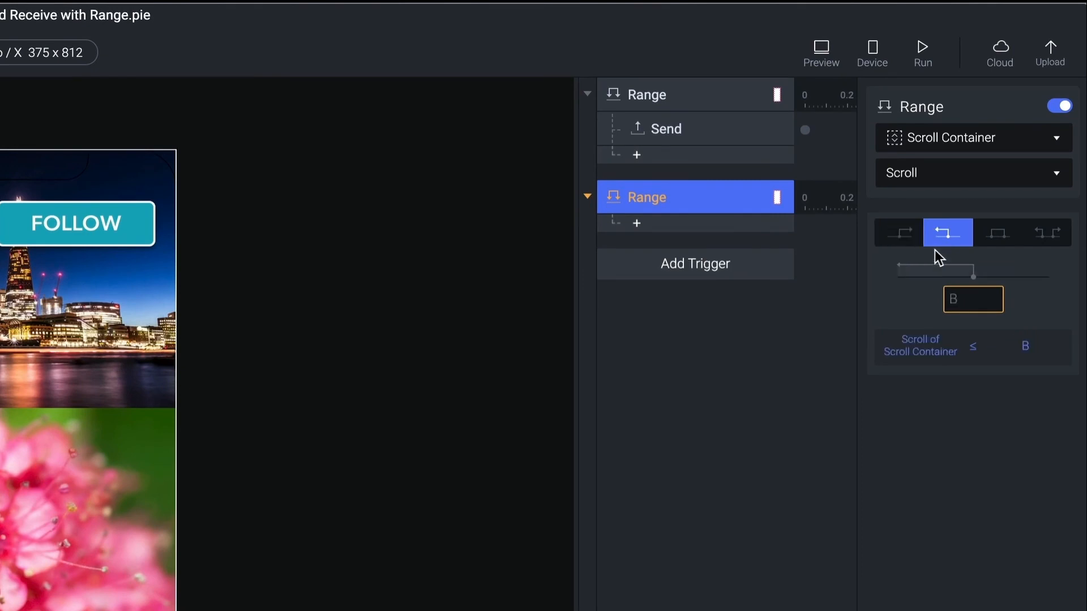
left_click(973, 299)
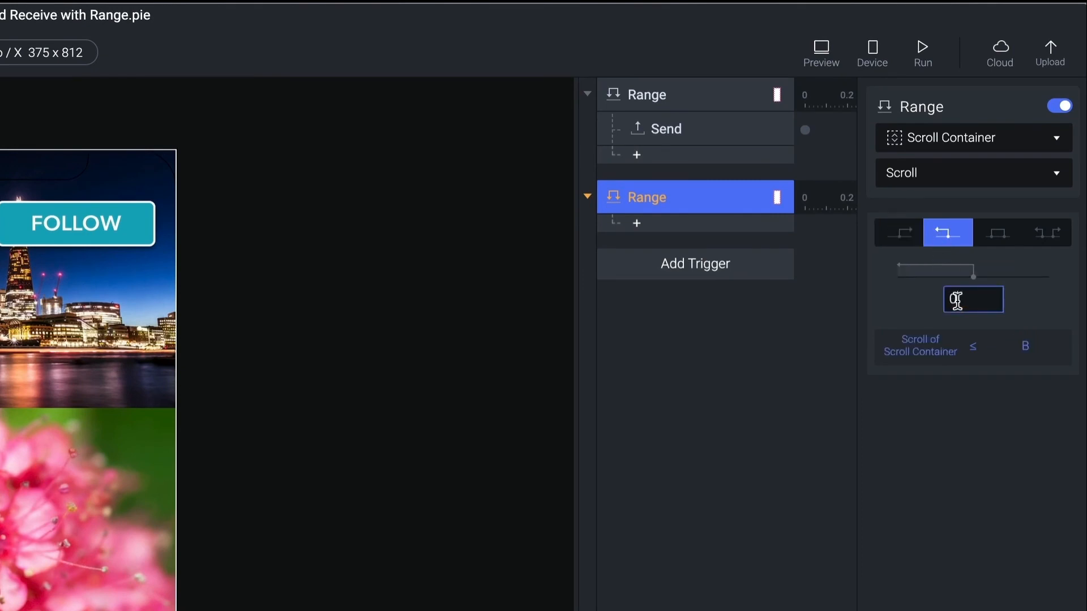
type("0")
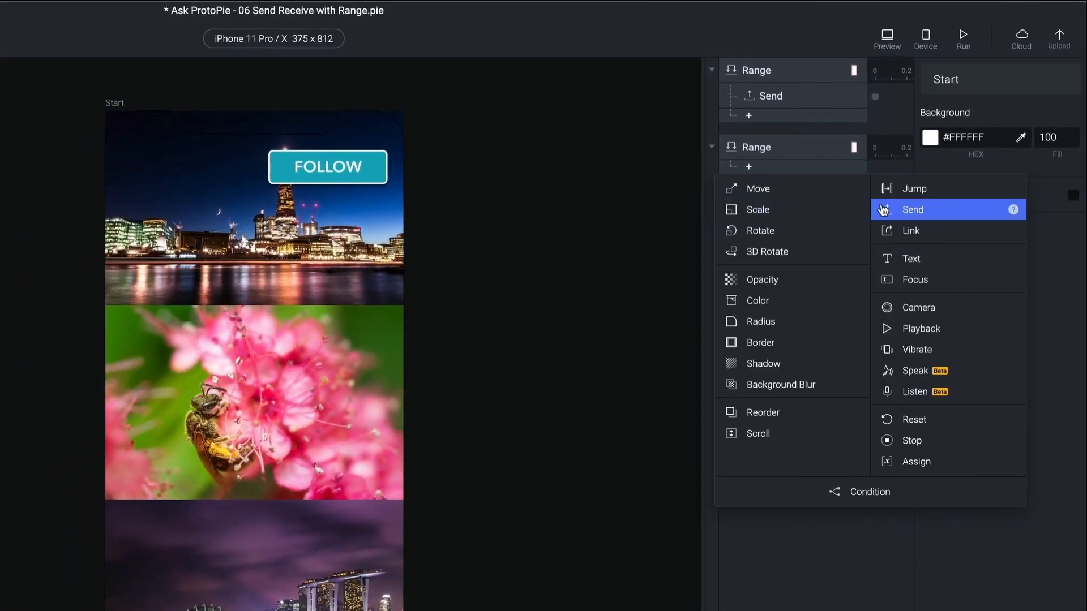
- Add a Send response sending HIDE to the Follow Button component, then preview with scrolling
left_click(912, 209)
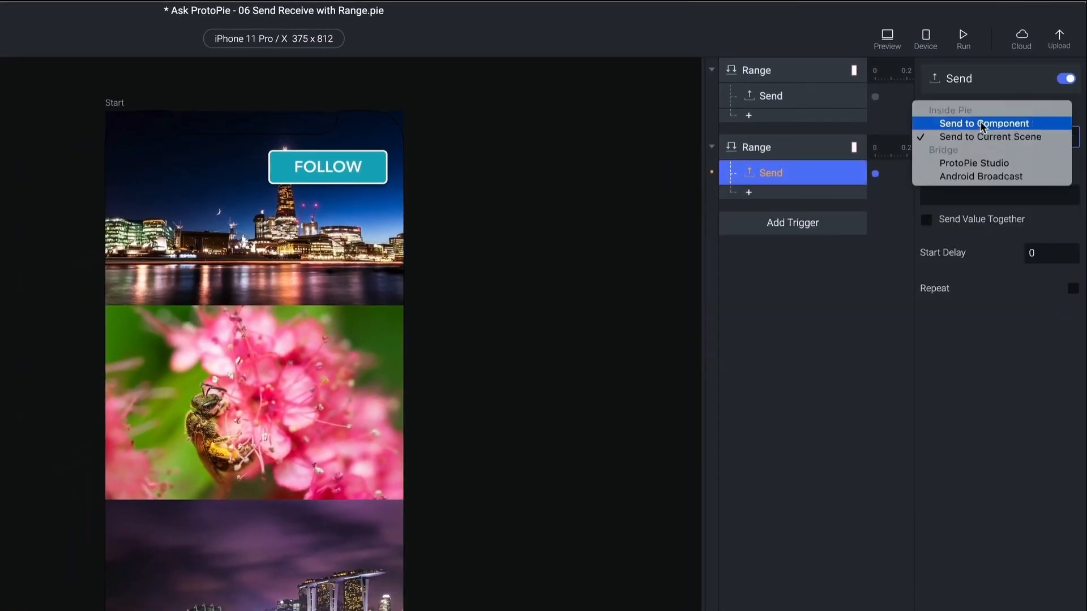
left_click(982, 123)
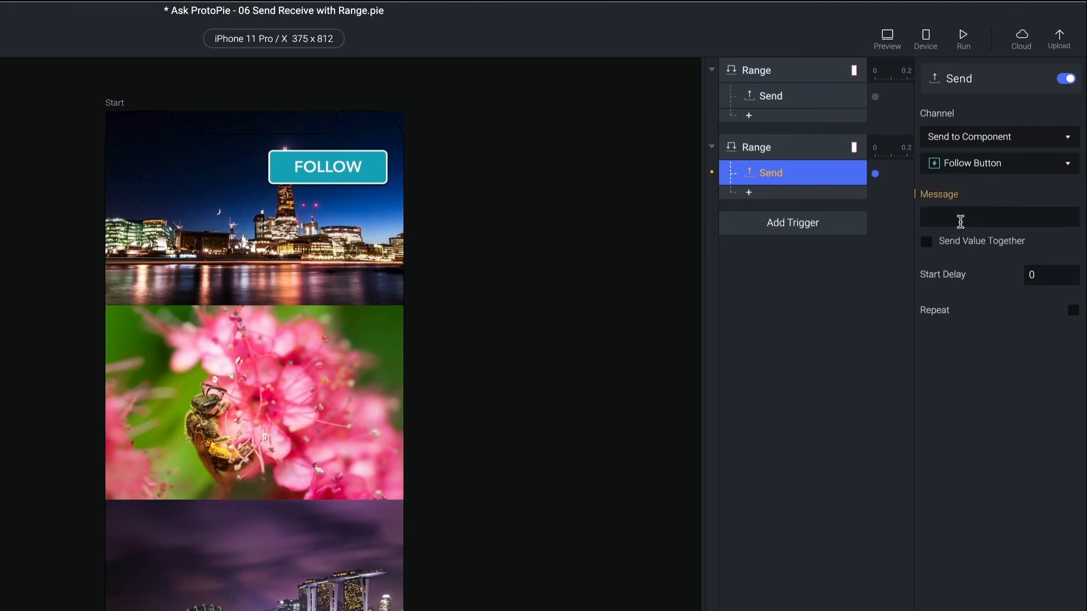
type("HIDE")
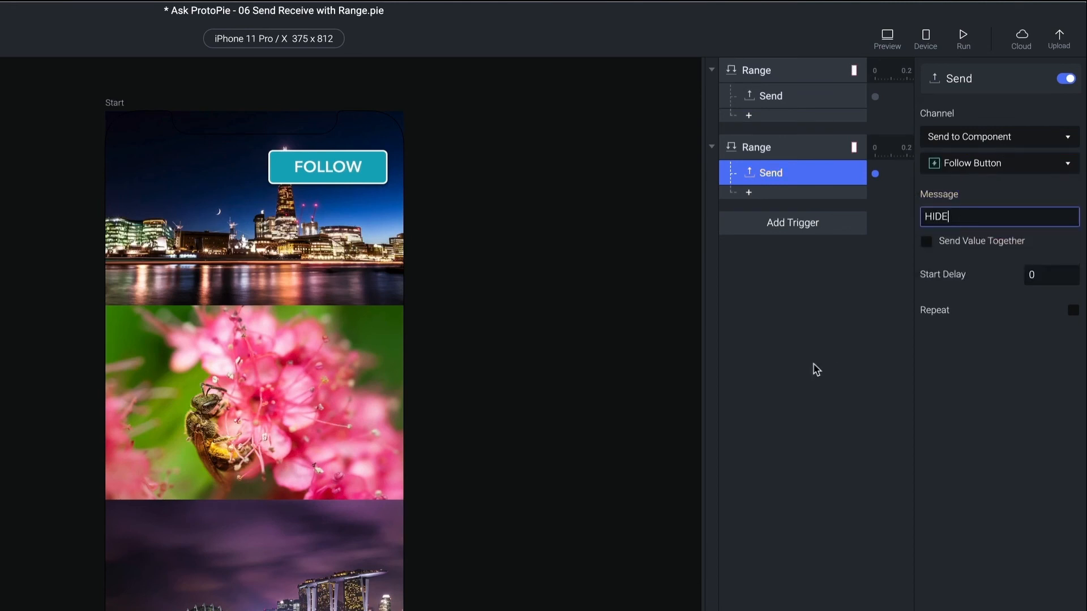
left_click(886, 35)
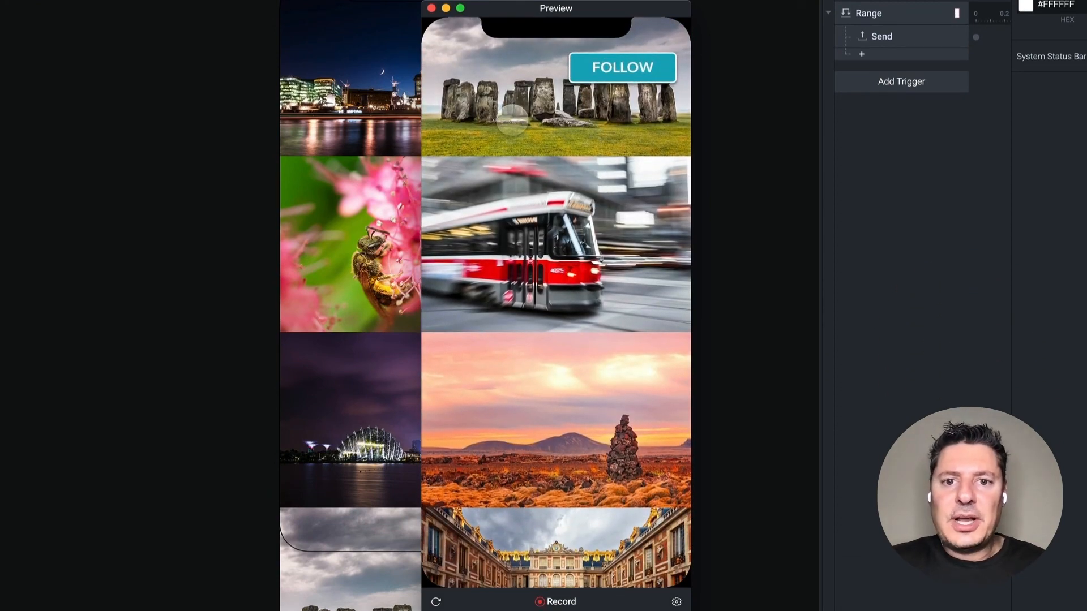
scroll("down", 3)
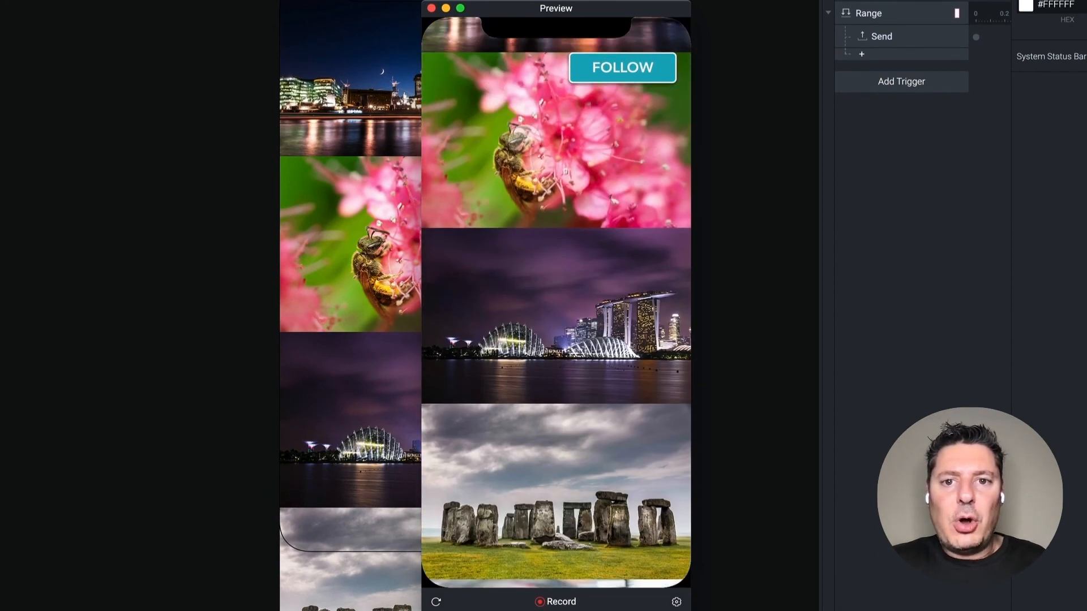